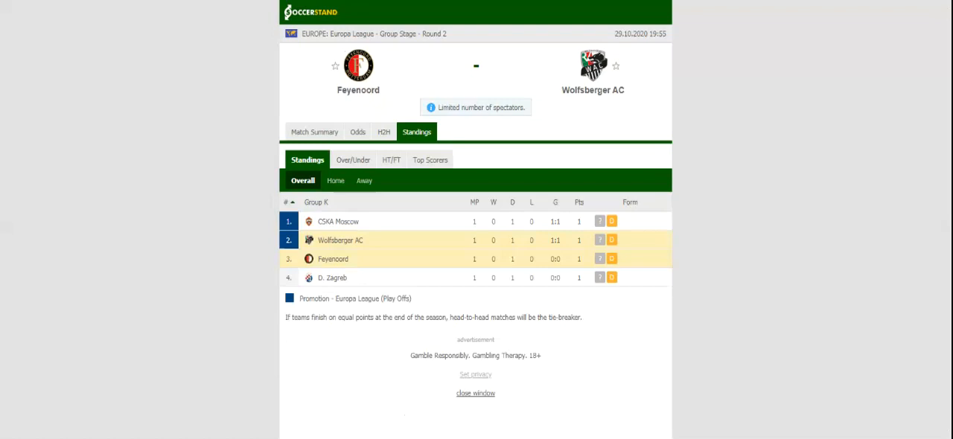
mouse_move(407, 135)
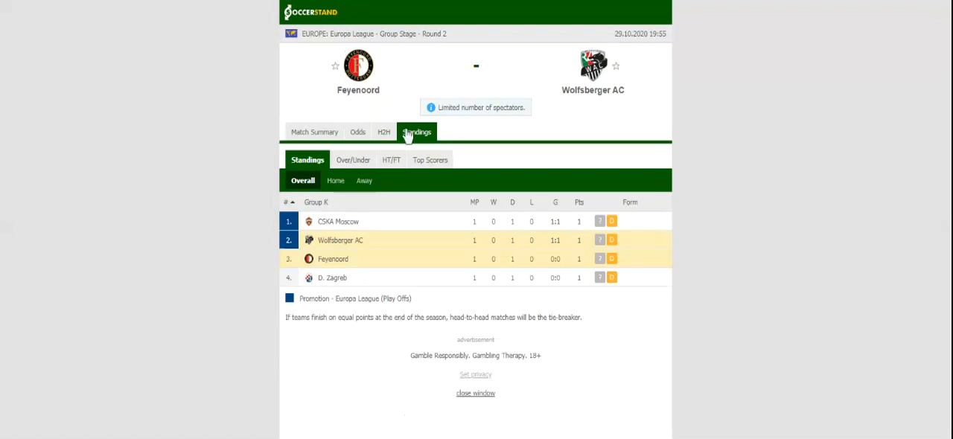
Check both teams' recent results under H2H, then show the seven bookmakers' full-time 1X2 odds
left_click(378, 131)
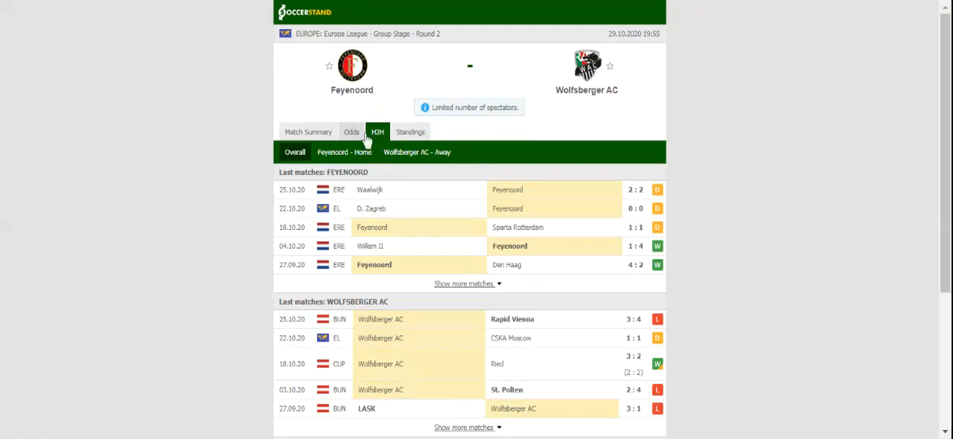
left_click(351, 132)
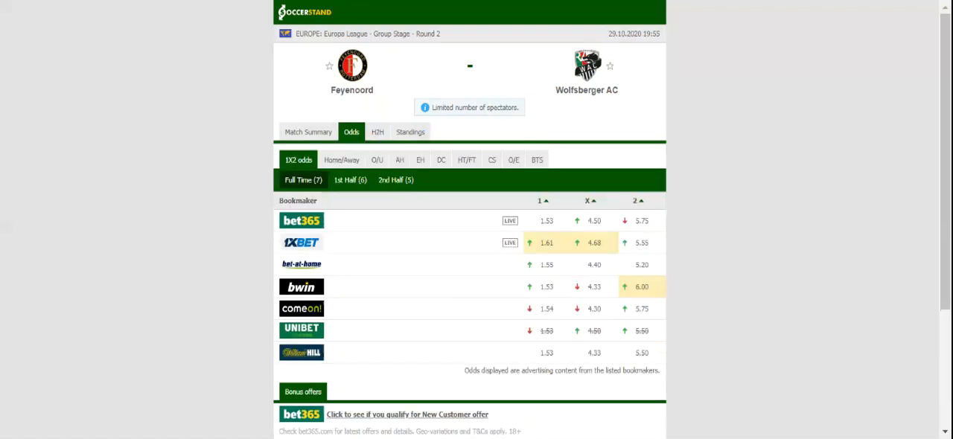